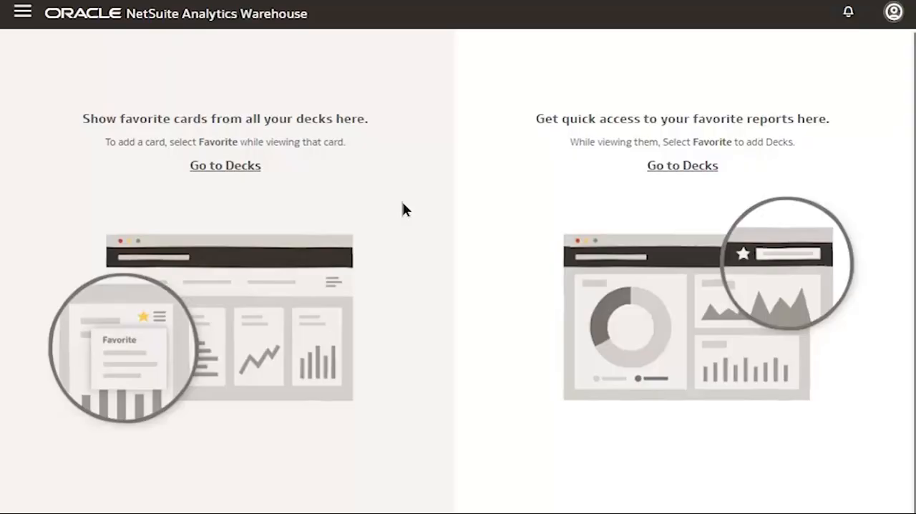
- Go to the Projects catalog through the main navigation menu
left_click(22, 13)
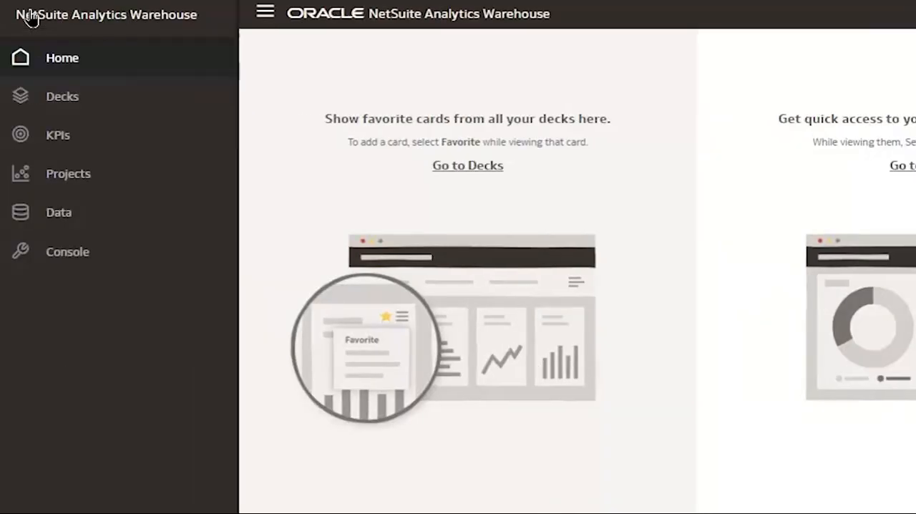
mouse_move(68, 173)
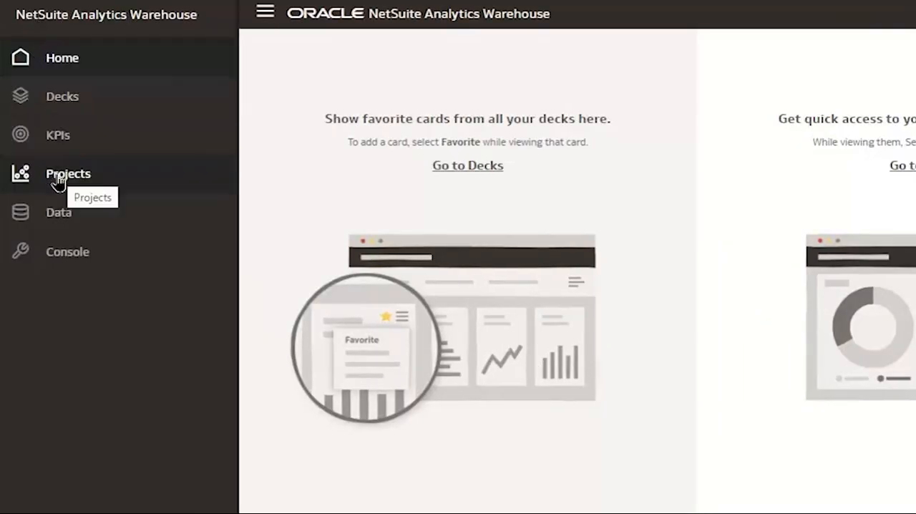
left_click(68, 173)
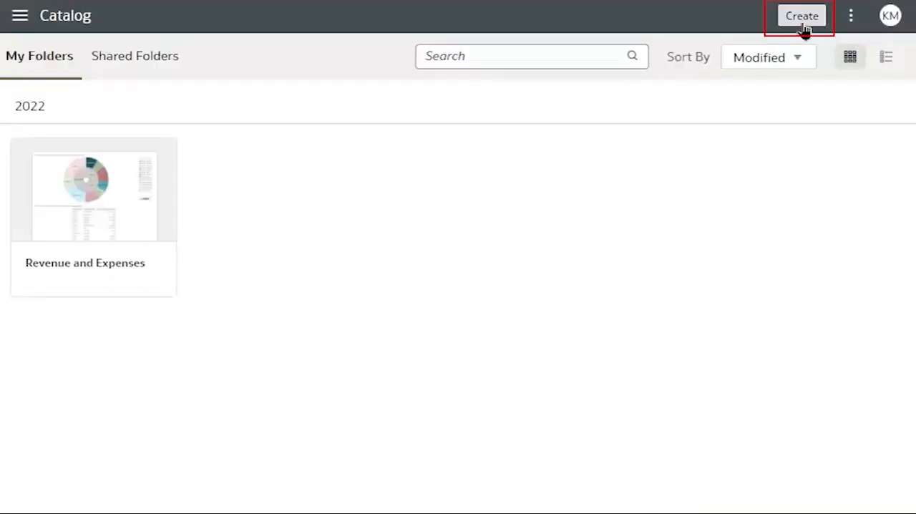
- Create a new workbook and scroll the Add Data list to the NetSuite - Journal dataset
left_click(801, 15)
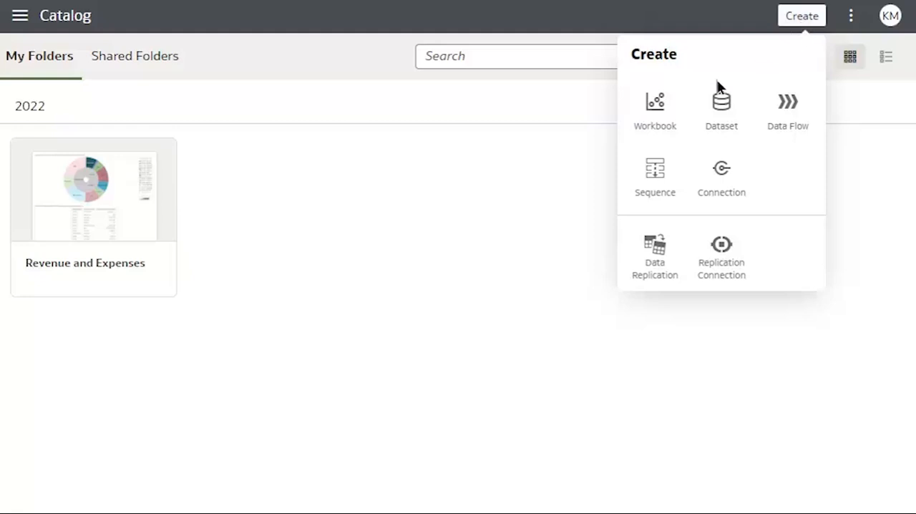
left_click(653, 107)
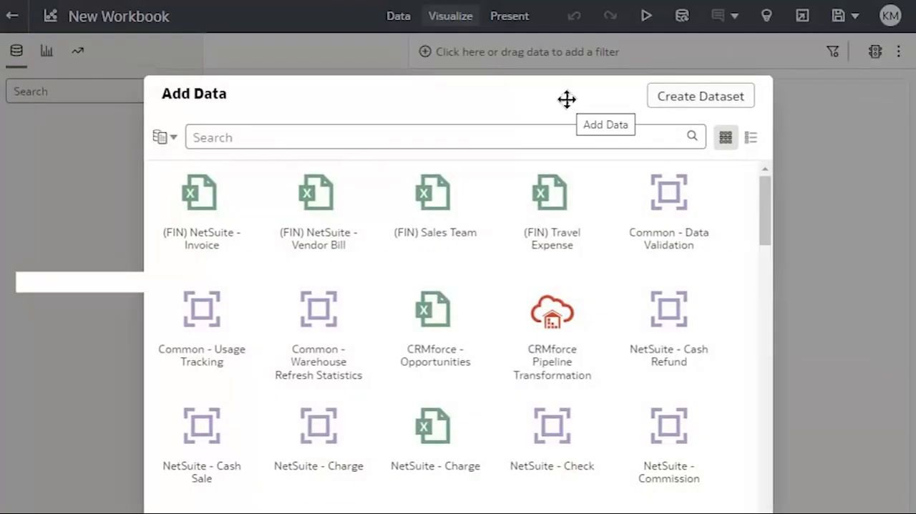
scroll("down", 3)
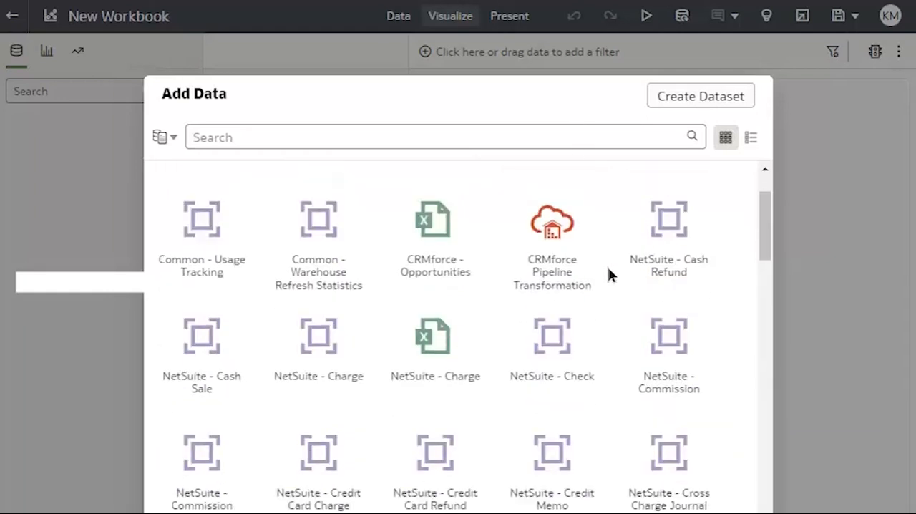
scroll("down", 3)
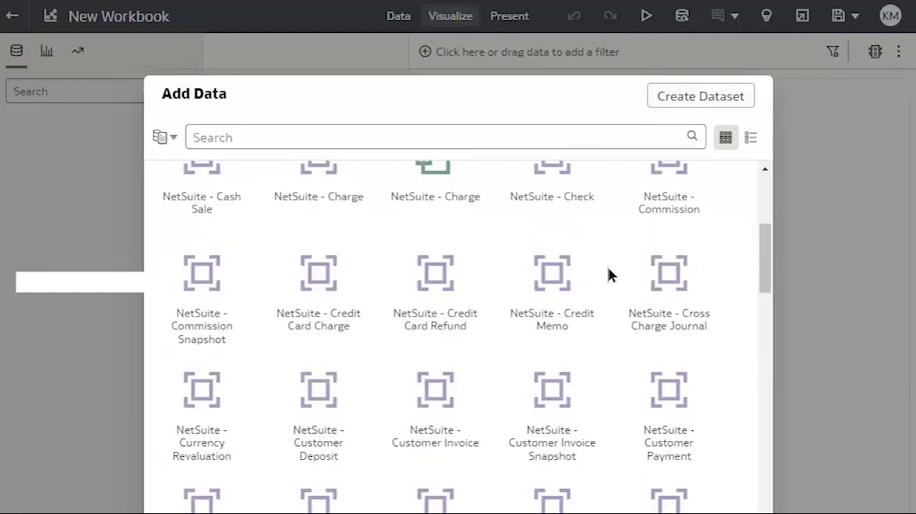
scroll("down", 3)
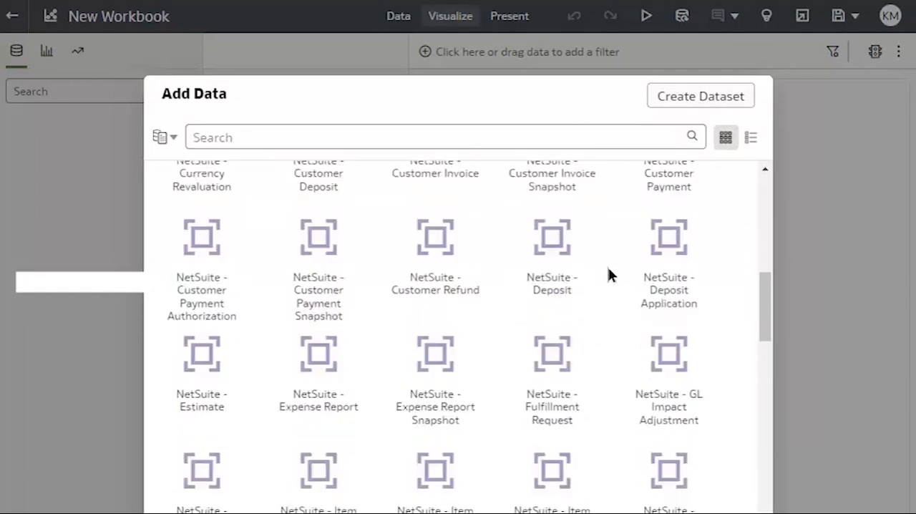
scroll("down", 3)
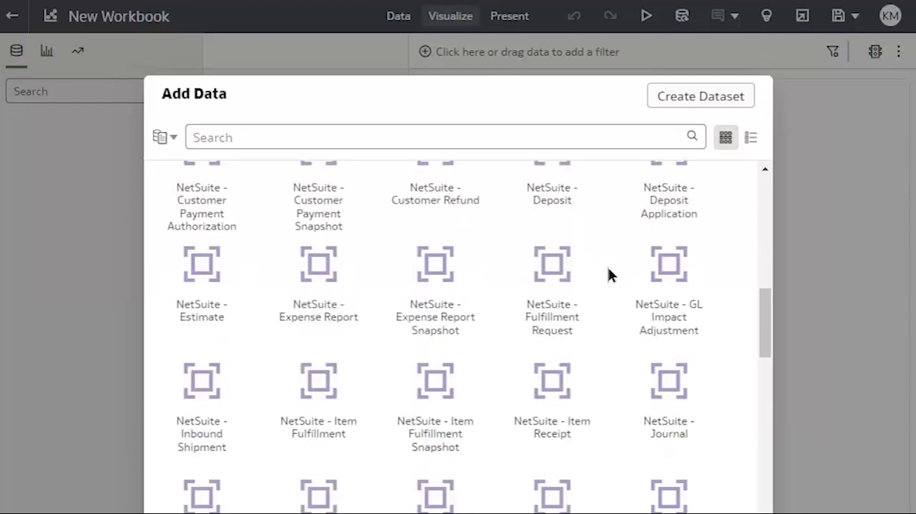
mouse_move(668, 393)
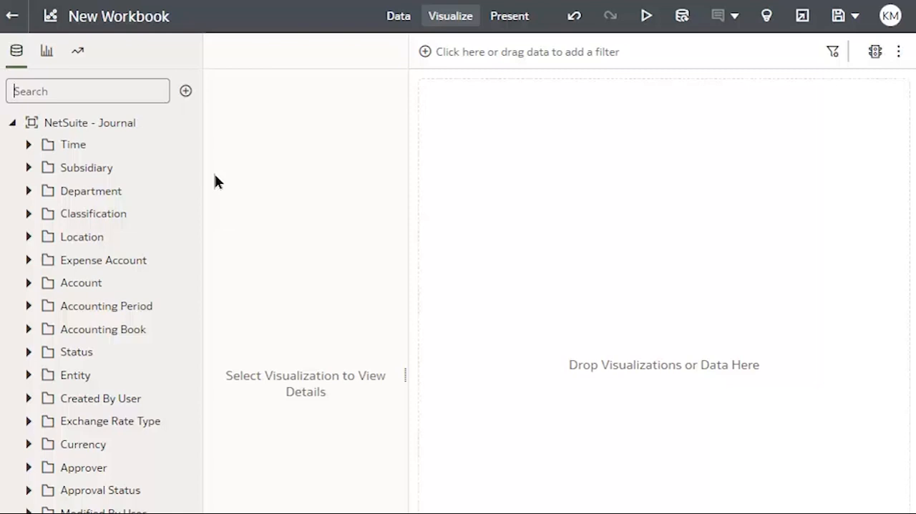
- Drag a Stacked Bar visualization from the Visualizations list onto the canvas
left_click(46, 51)
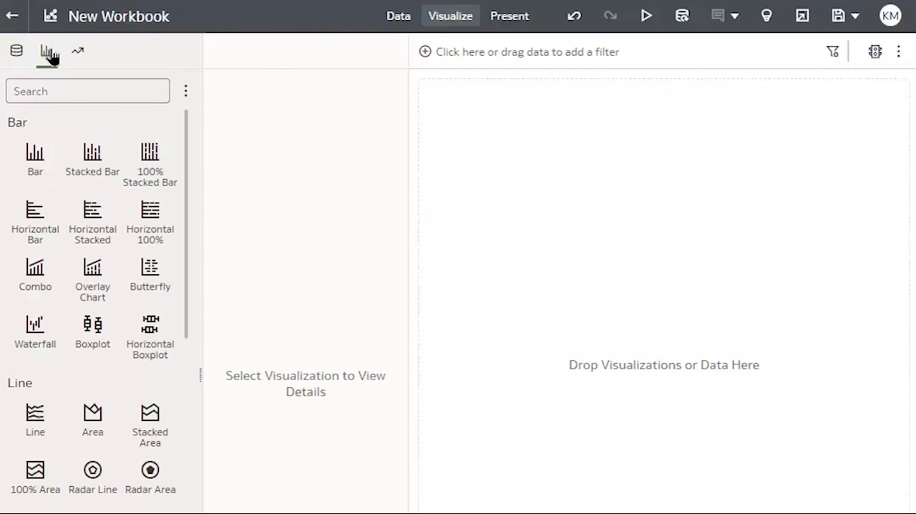
mouse_move(131, 60)
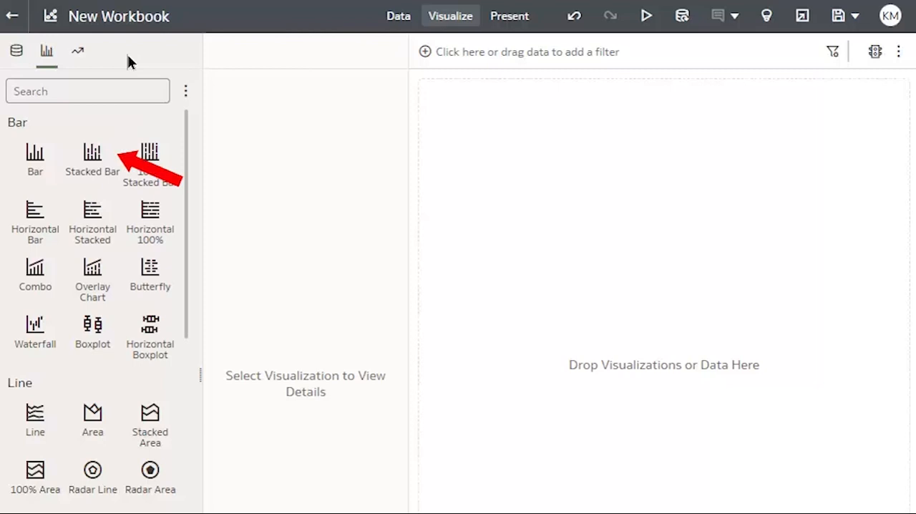
mouse_move(92, 158)
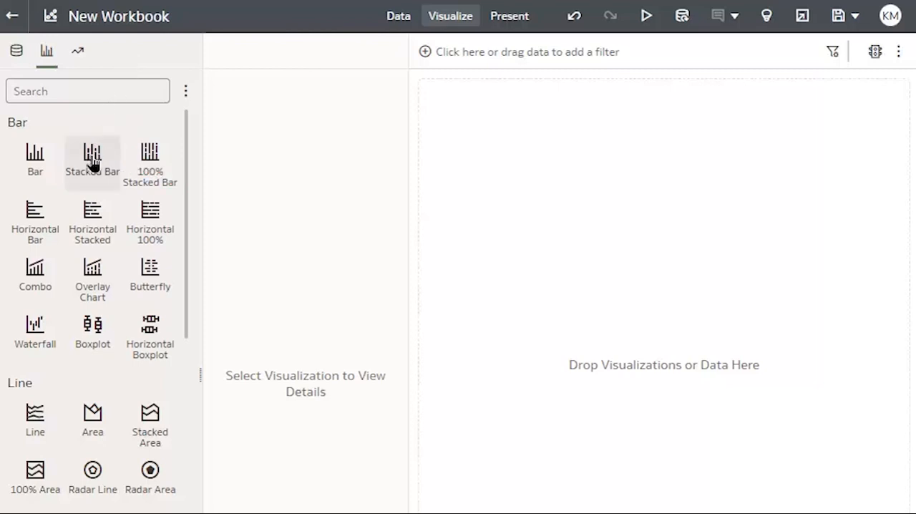
mouse_move(149, 159)
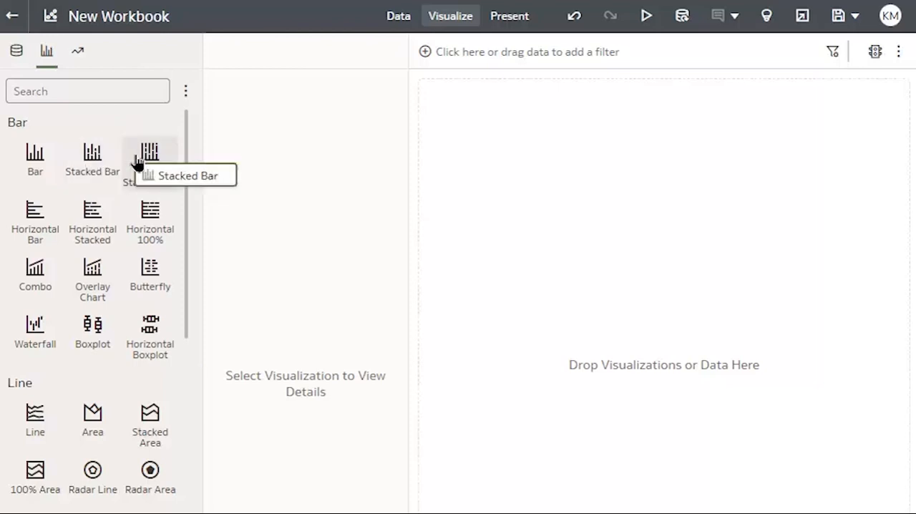
left_click_drag(149, 154, 627, 236)
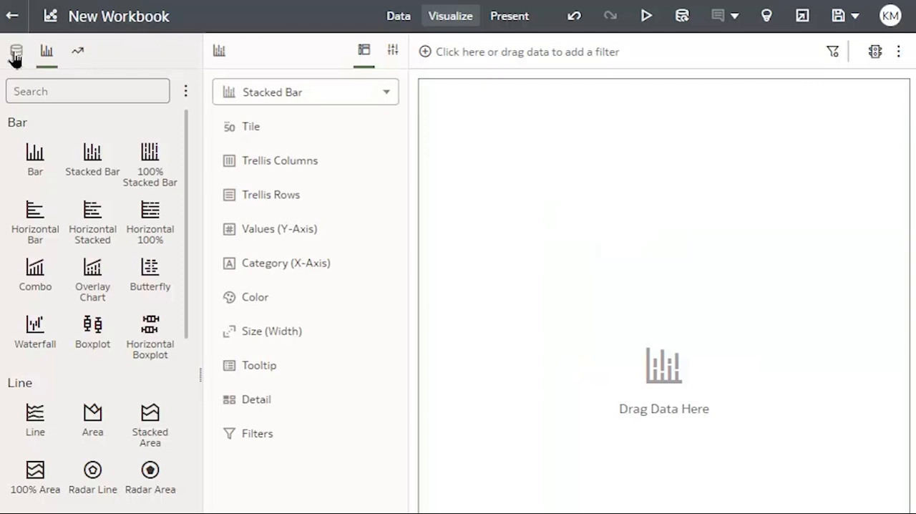
- Plot Revenue Amount by Fiscal Period Name, coloured by Department Name, from Time > Fiscal Calendar
left_click(16, 51)
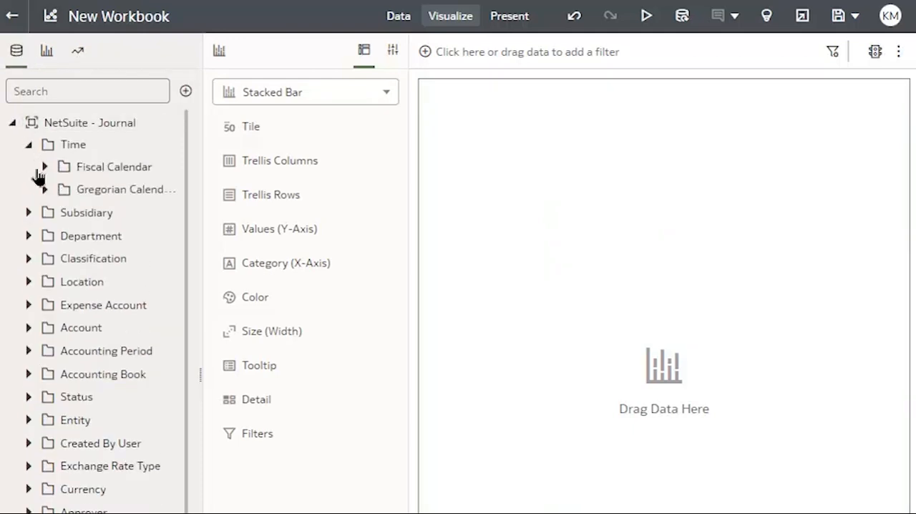
left_click(44, 166)
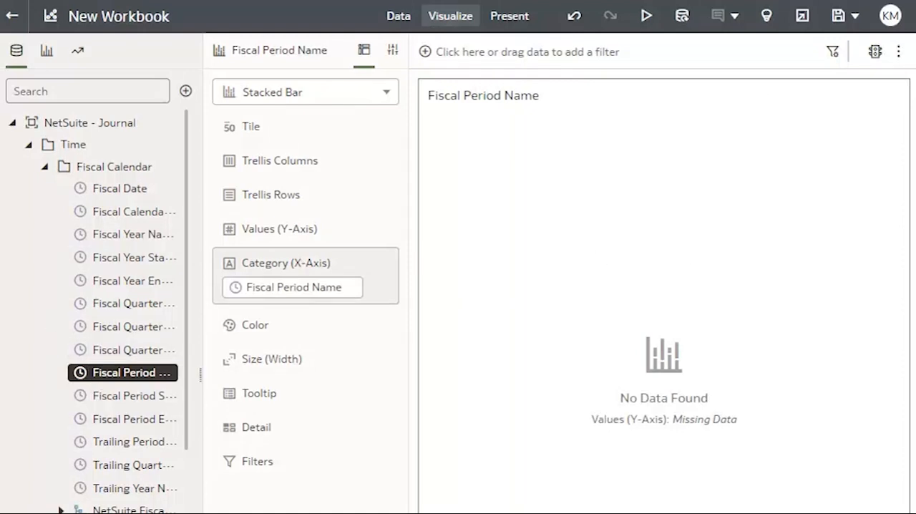
scroll("down", 3)
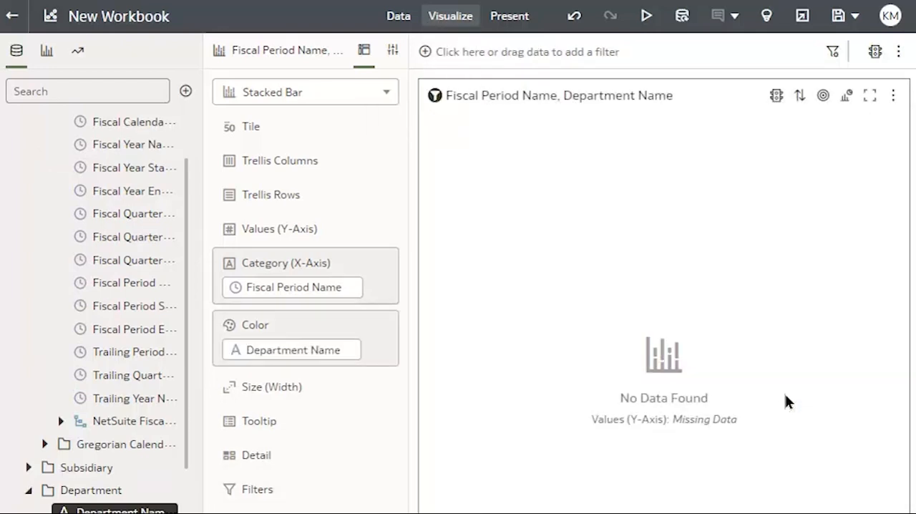
mouse_move(133, 374)
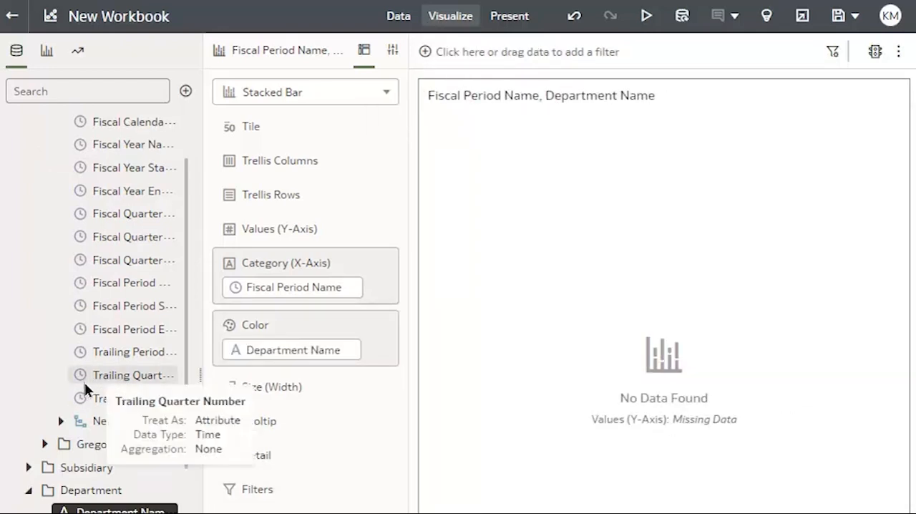
scroll("down", 3)
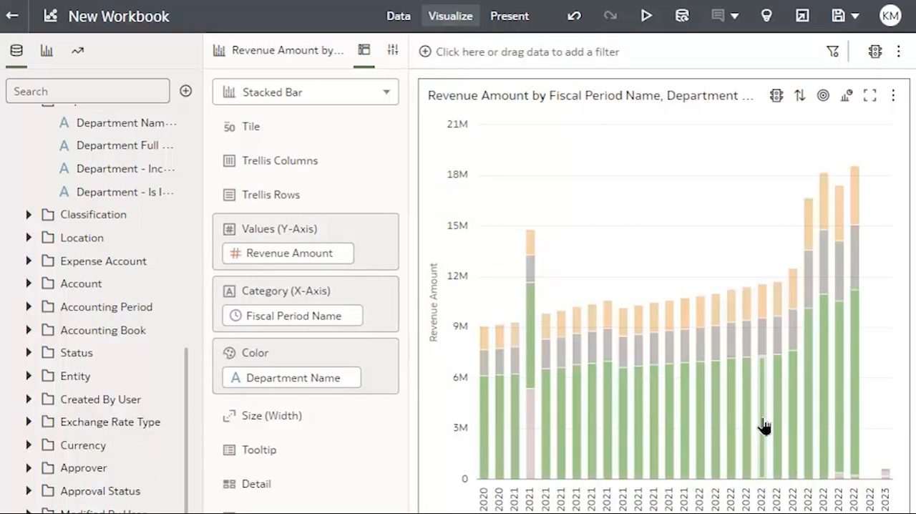
mouse_move(447, 335)
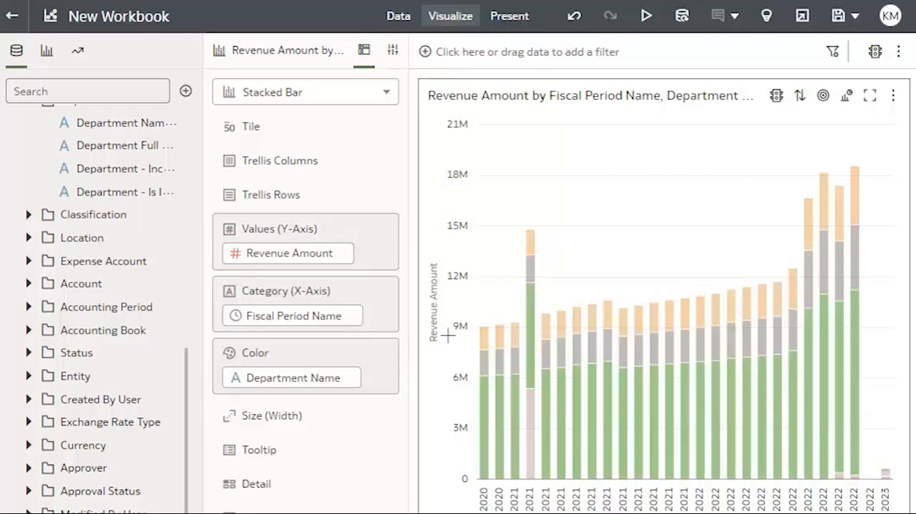
mouse_move(293, 315)
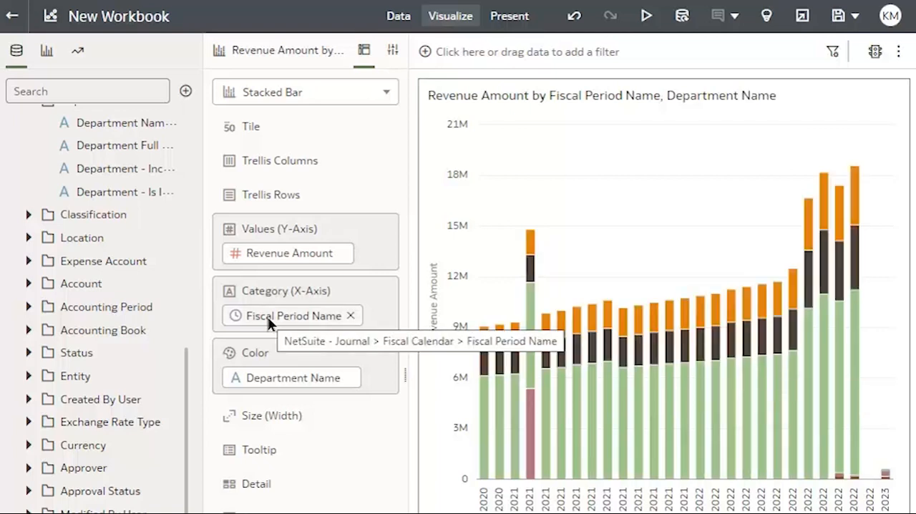
- Filter Fiscal Period Name to the twelve 2022 periods and add a pie chart beside the bar chart
left_click_drag(293, 316, 501, 51)
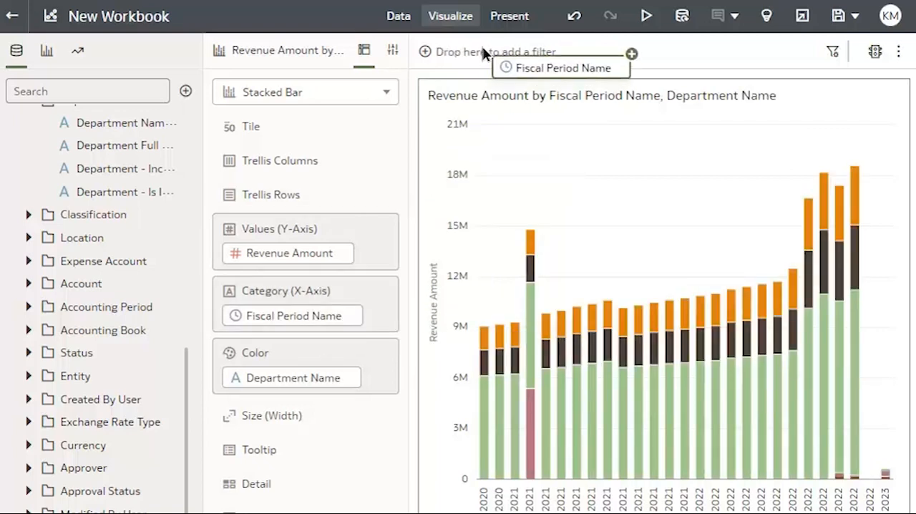
left_click(560, 67)
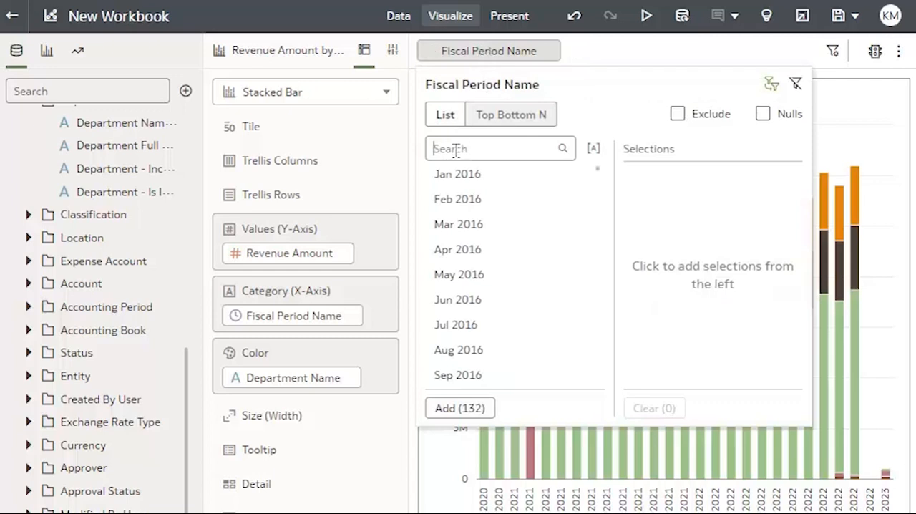
type("2021")
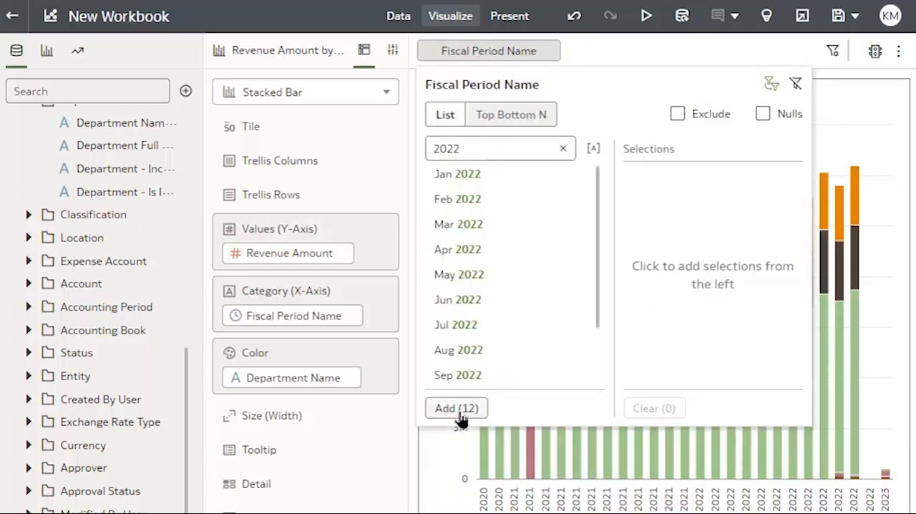
left_click(456, 408)
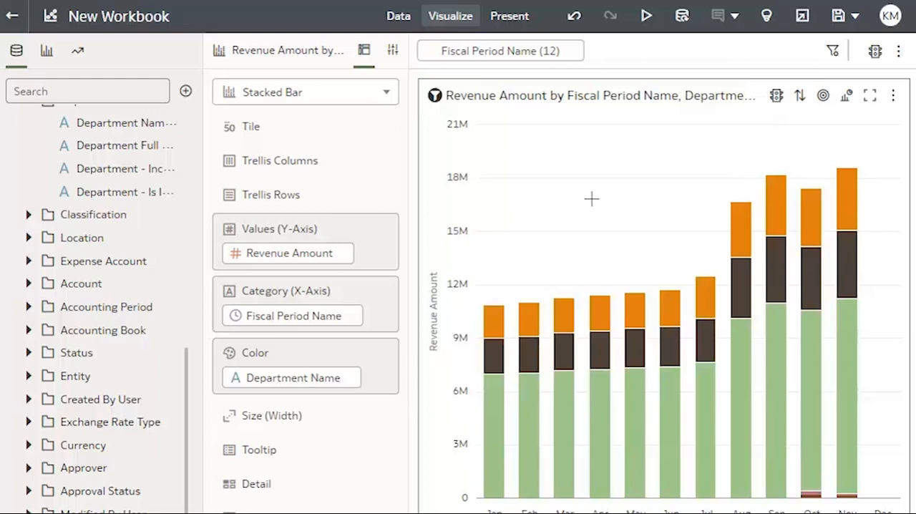
mouse_move(593, 189)
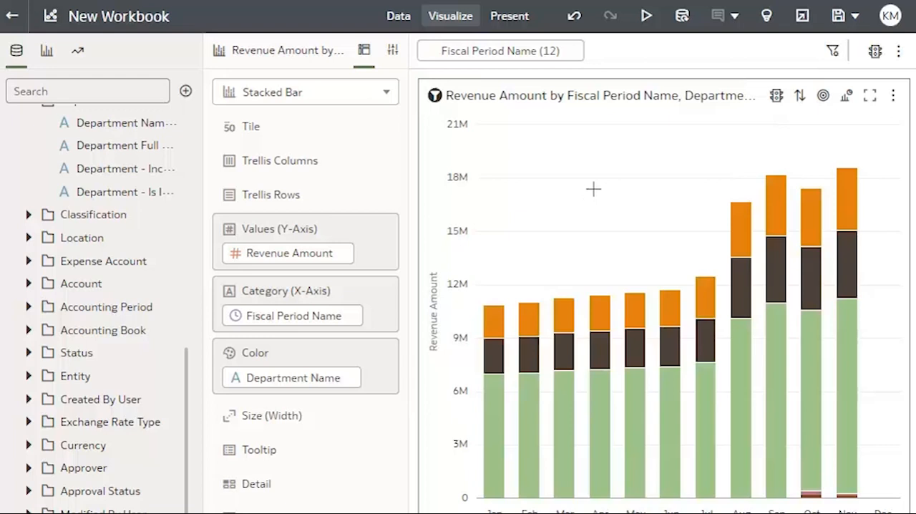
left_click(46, 50)
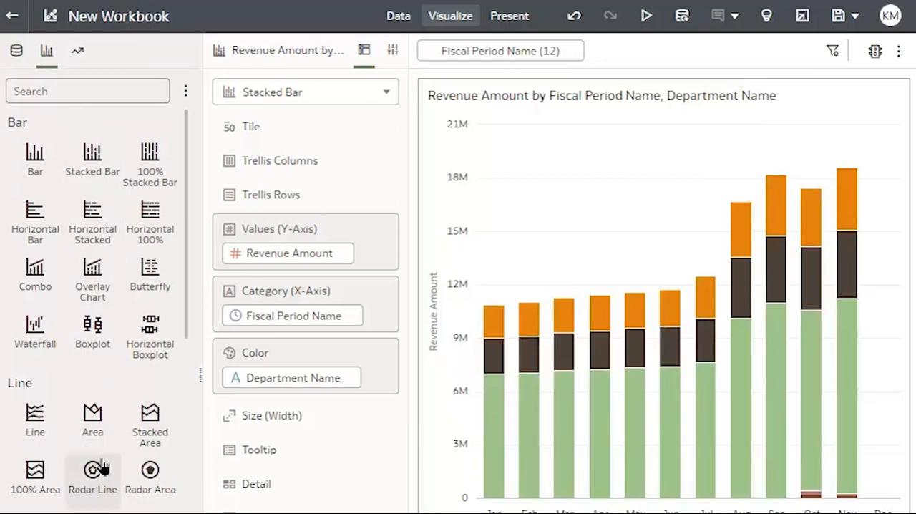
scroll("down", 3)
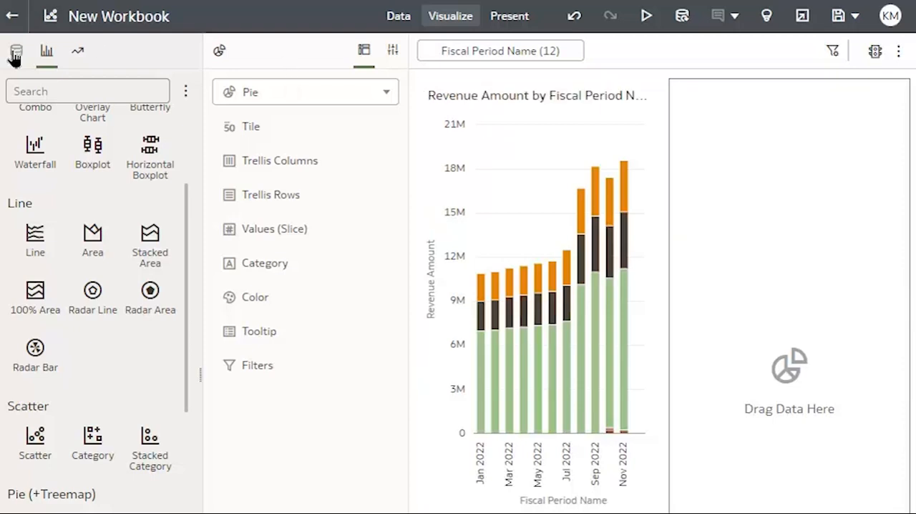
- Put Classification Name on the pie's Color and Revenue Amount on its Values
left_click(16, 51)
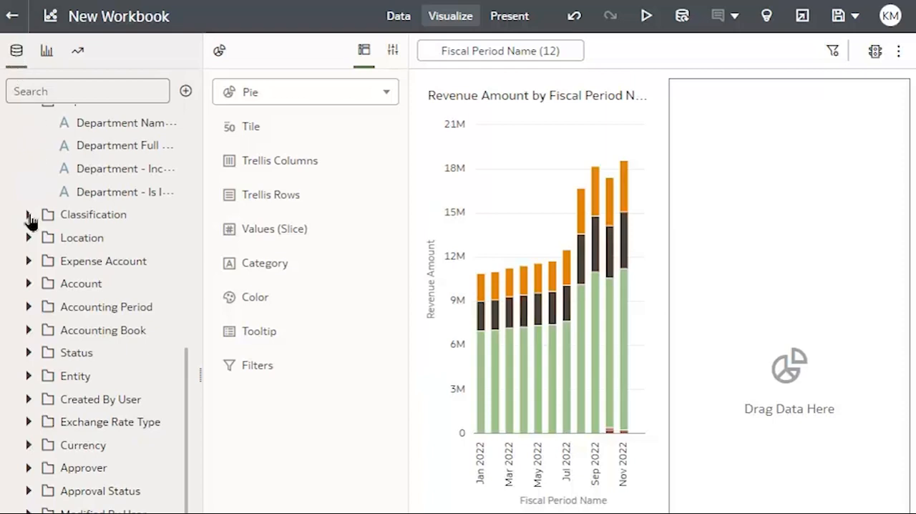
left_click(28, 214)
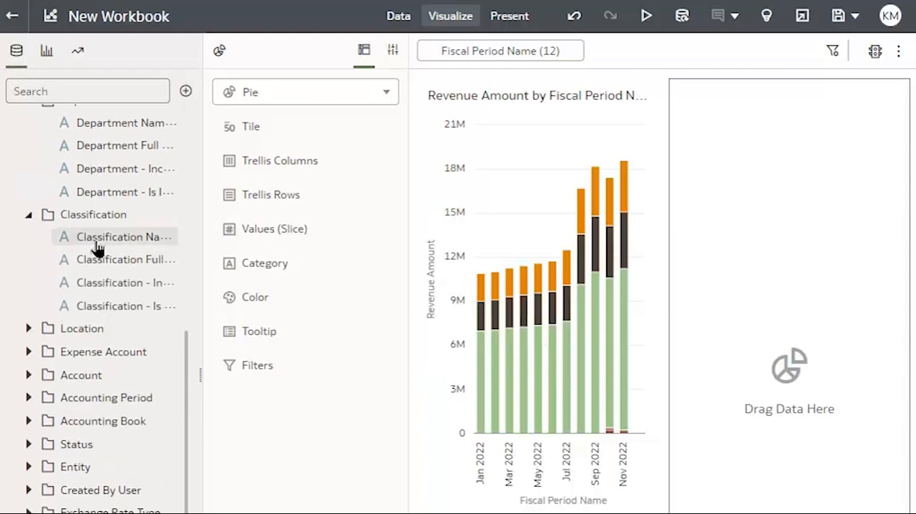
left_click_drag(118, 236, 293, 321)
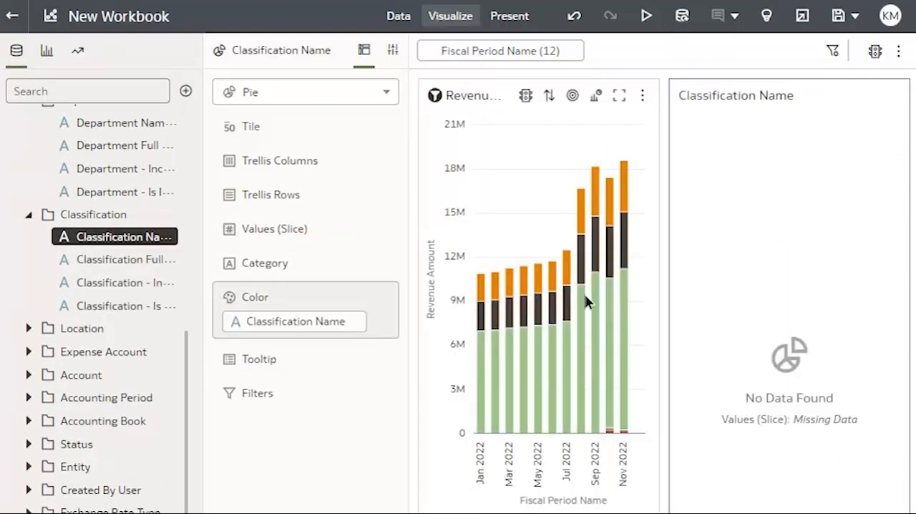
scroll("down", 3)
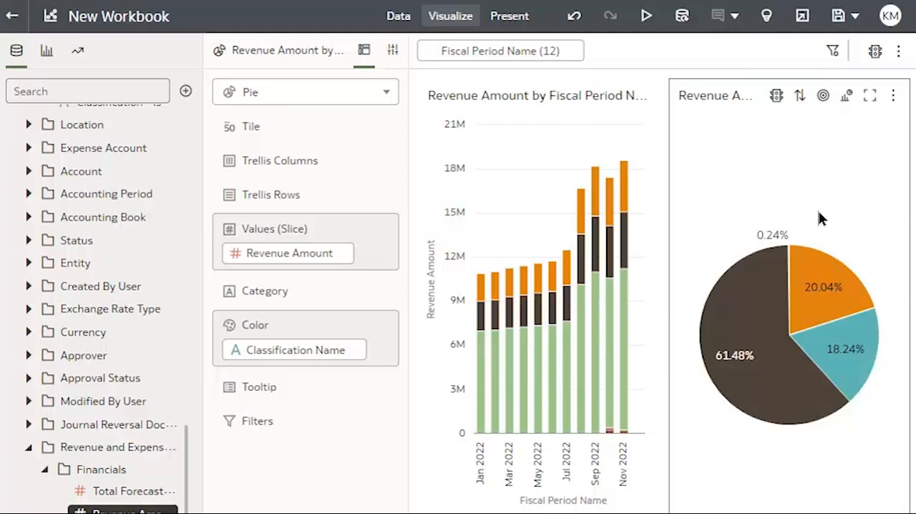
mouse_move(809, 217)
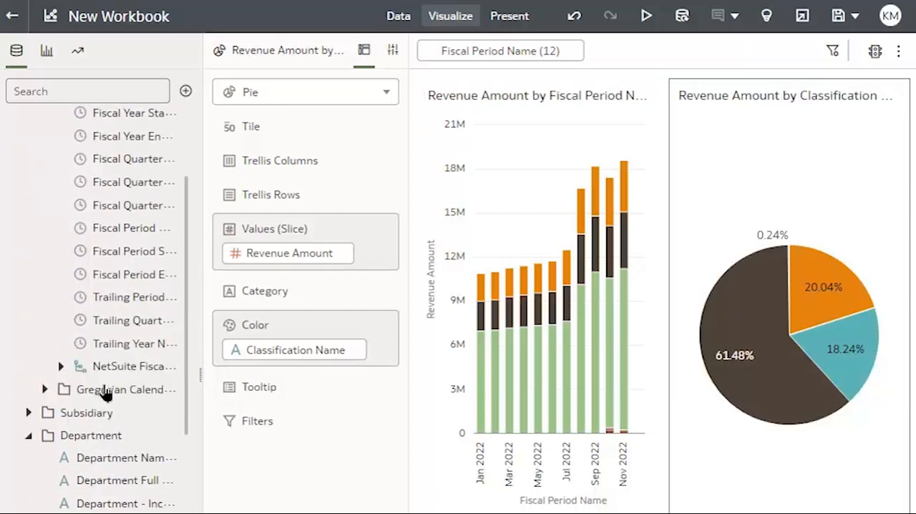
- Build a table of Subsidiary, Department, Classification Name and Revenue Amount below the charts
scroll("down", 3)
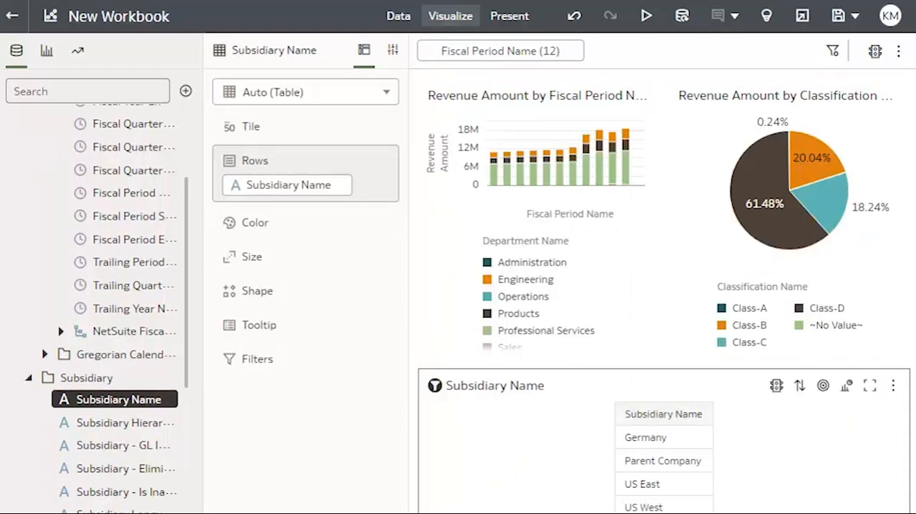
scroll("down", 3)
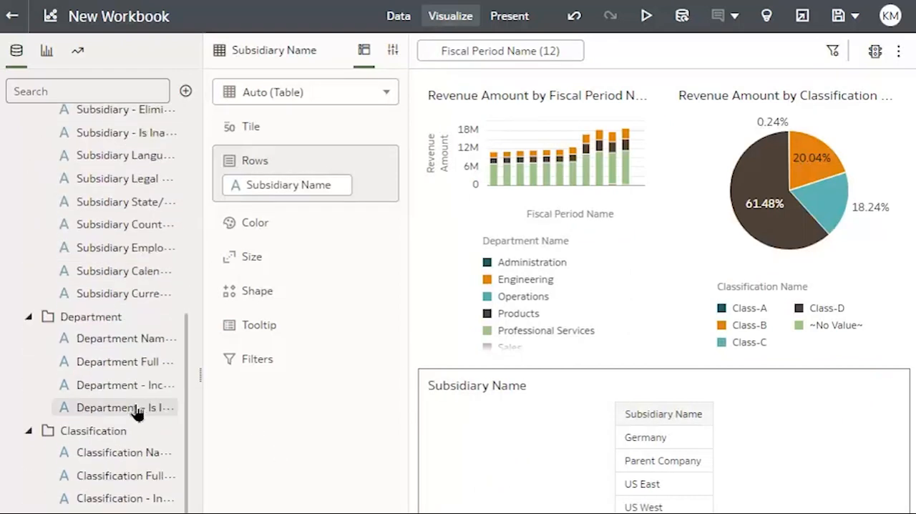
left_click_drag(121, 337, 808, 495)
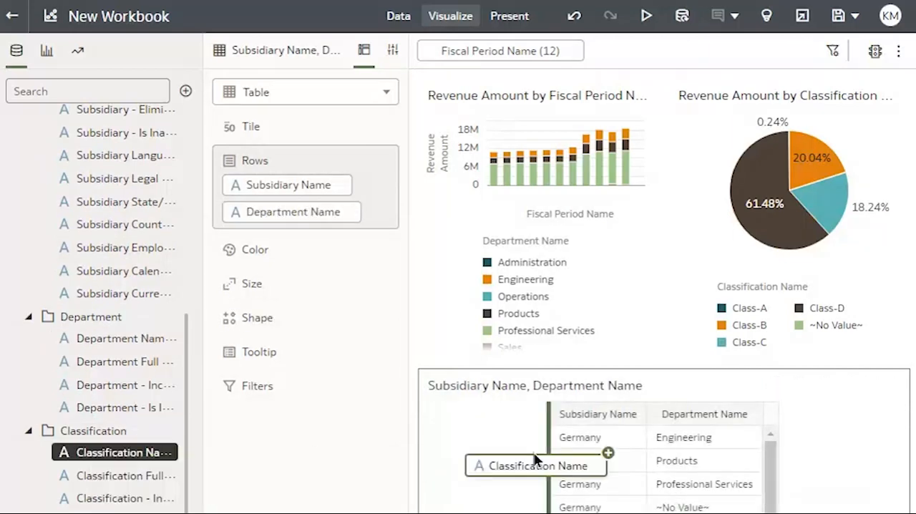
left_click_drag(535, 465, 293, 238)
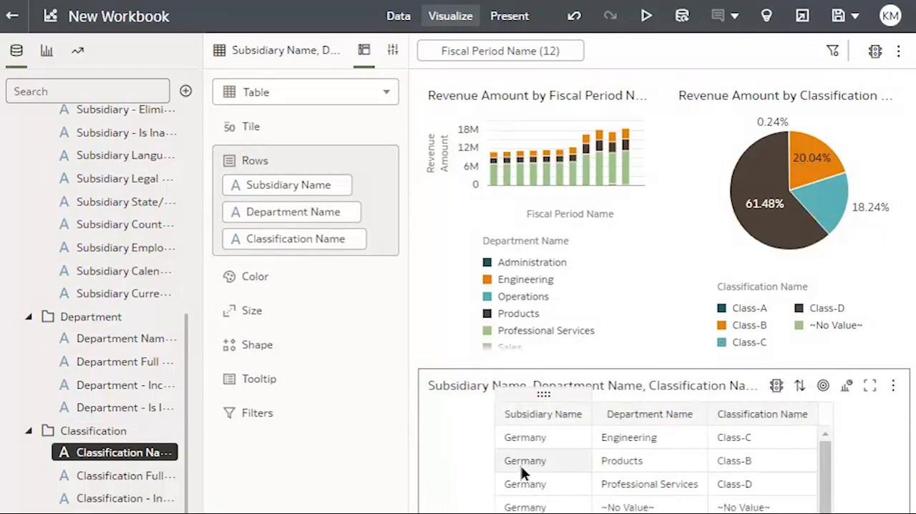
scroll("down", 3)
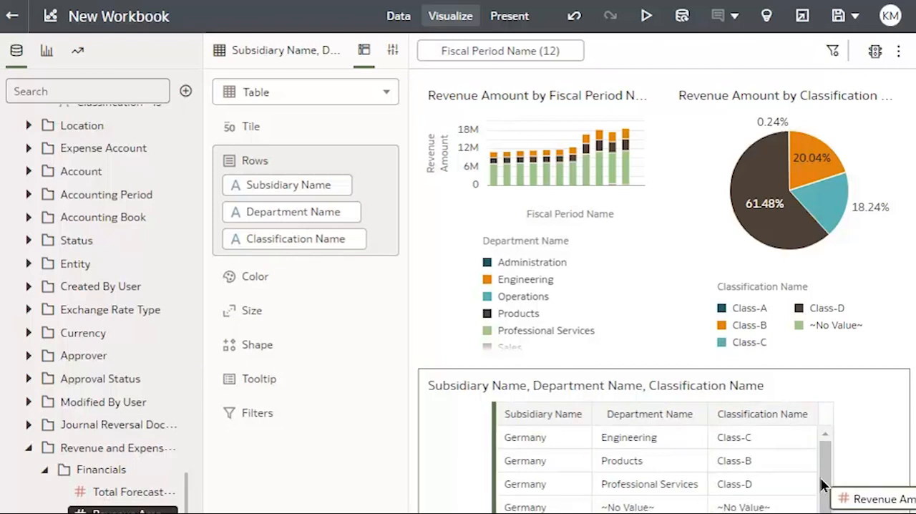
left_click_drag(880, 498, 293, 265)
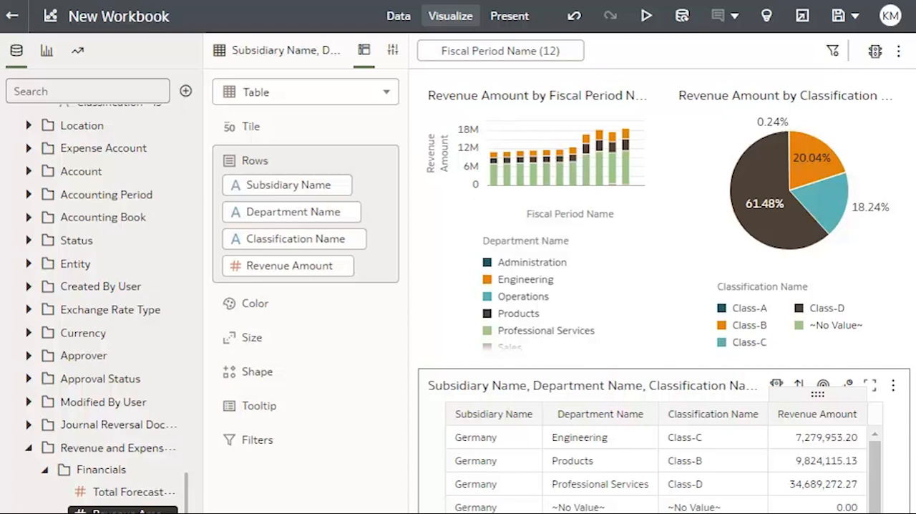
mouse_move(288, 265)
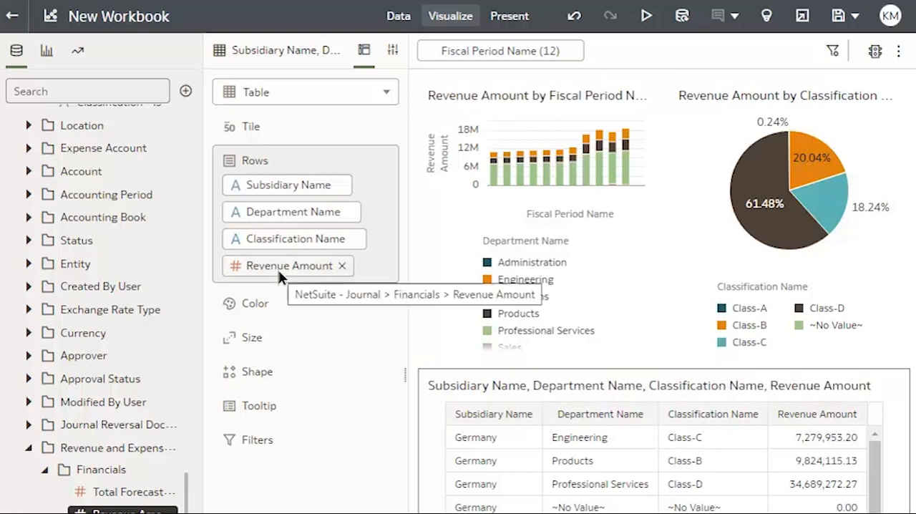
- Add a workbook filter keeping Revenue Amount greater than 0.01
left_click_drag(289, 265, 687, 73)
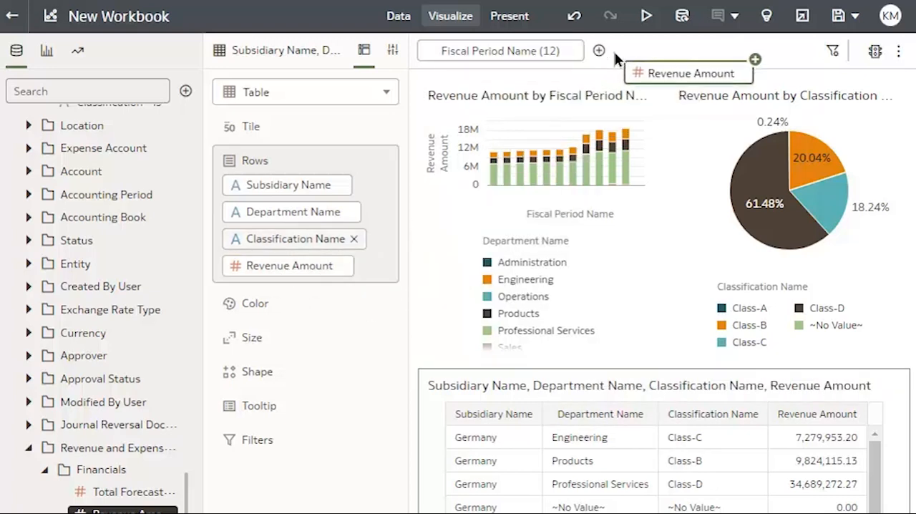
left_click(689, 73)
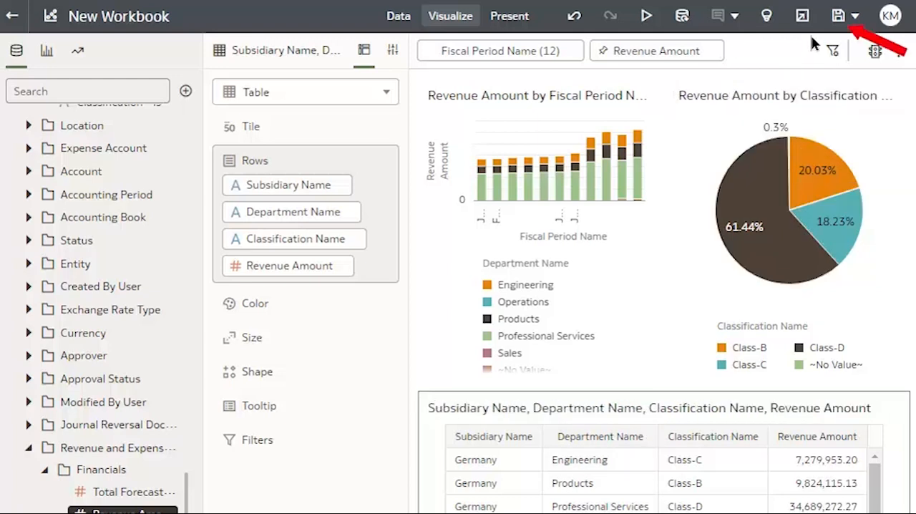
mouse_move(837, 16)
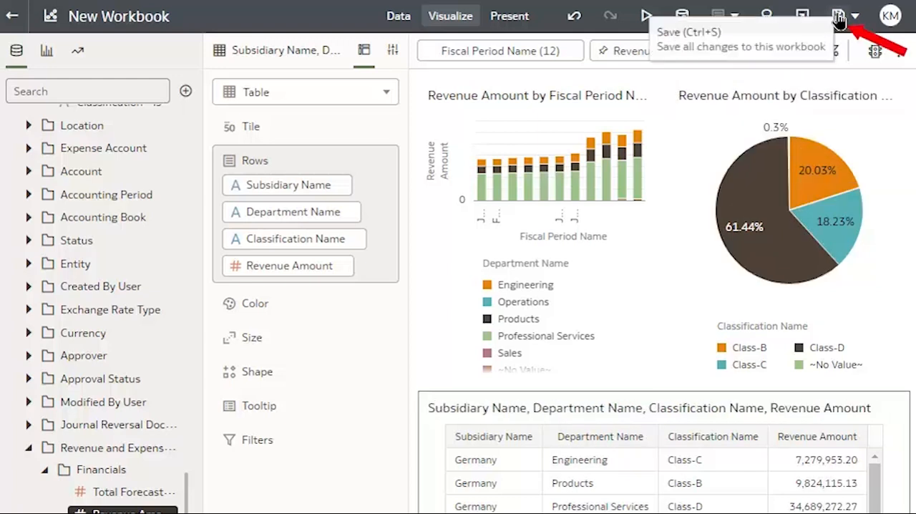
- Save the workbook with the name 'Revenue'
left_click(838, 16)
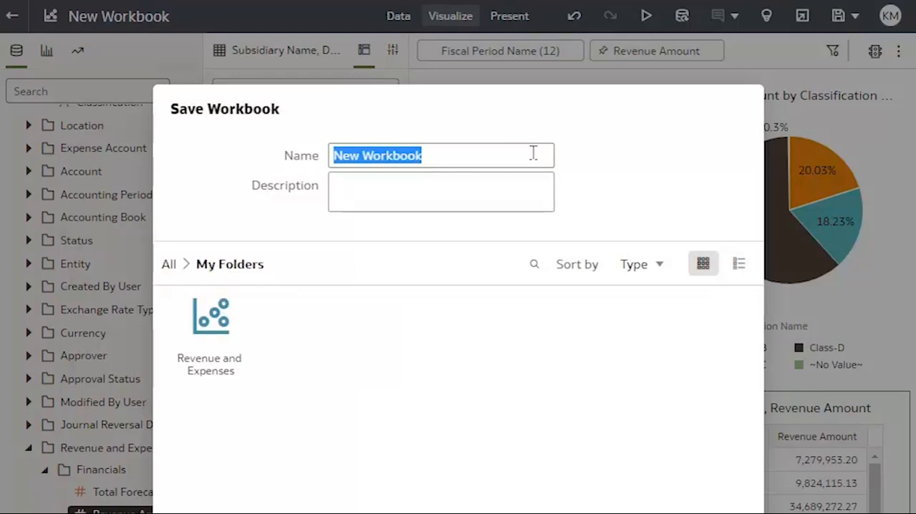
type("Revenue")
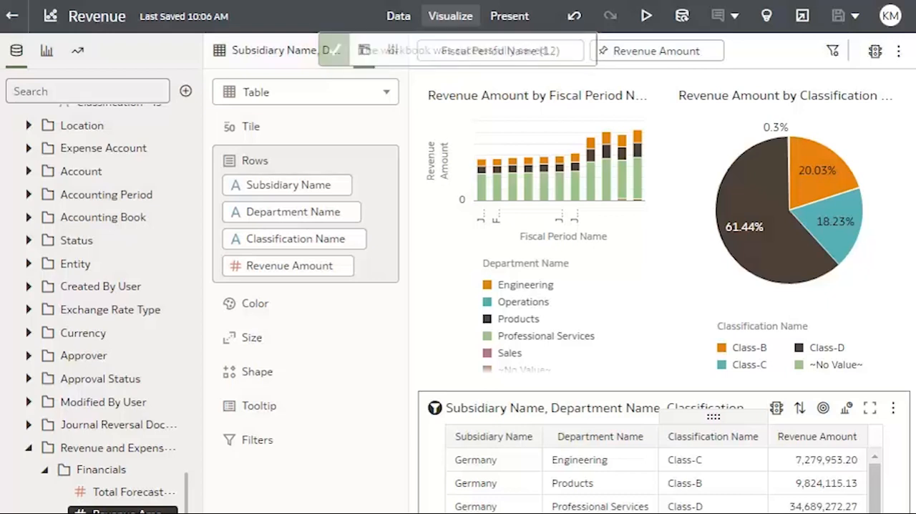
mouse_move(646, 15)
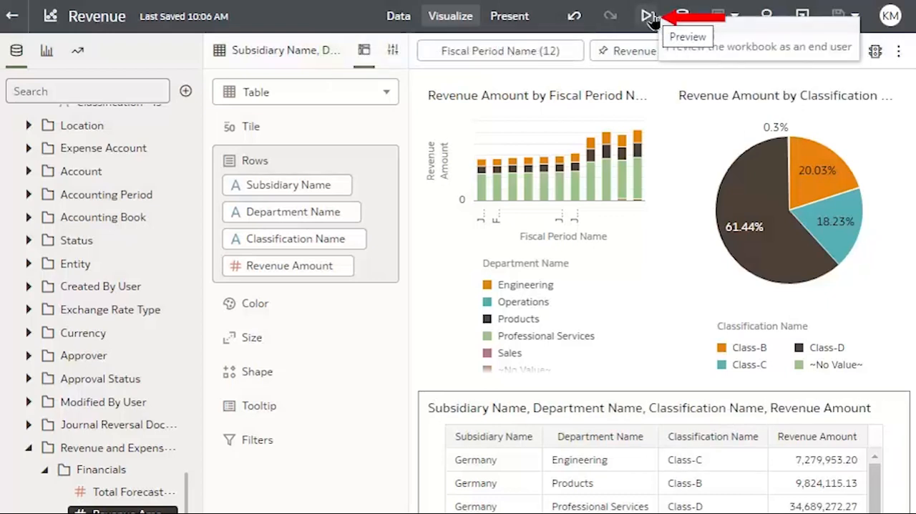
- Preview the workbook, highlighting the Class-D slice and August–November 2022 bars, then return to the catalog
left_click(646, 15)
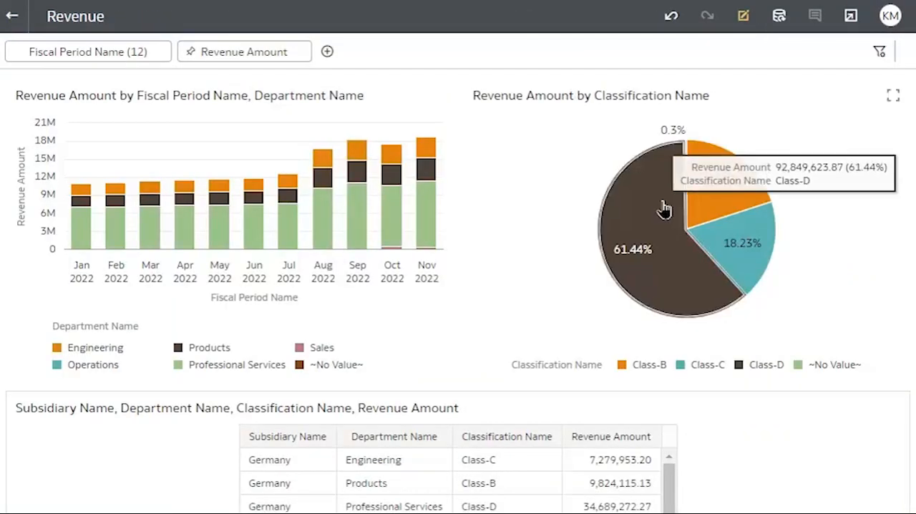
left_click(648, 208)
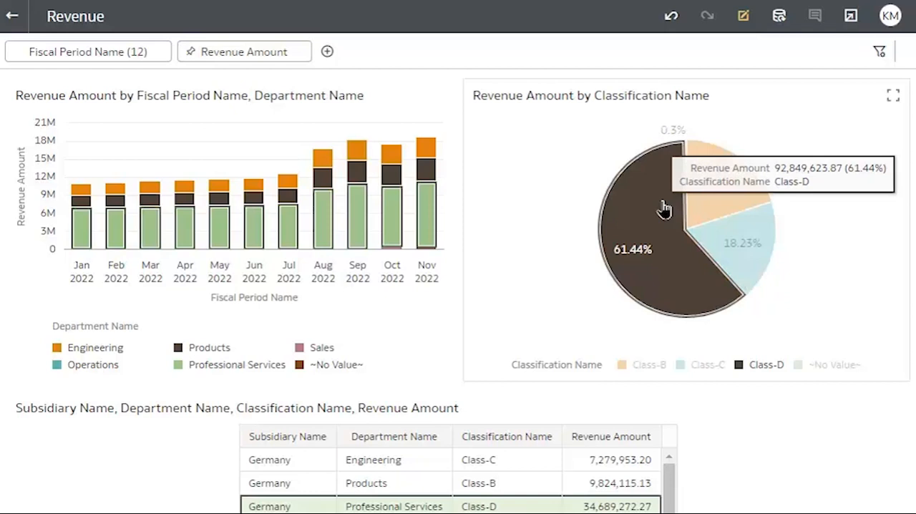
mouse_move(432, 236)
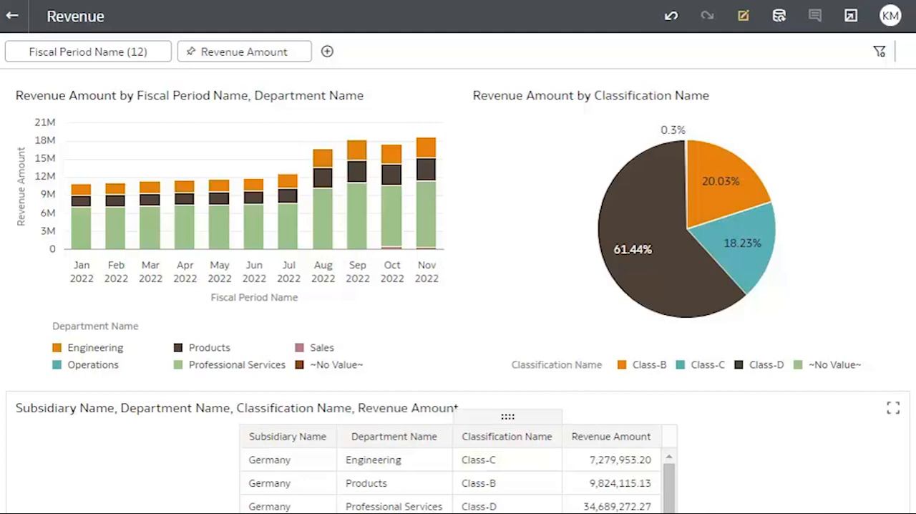
left_click_drag(304, 129, 454, 262)
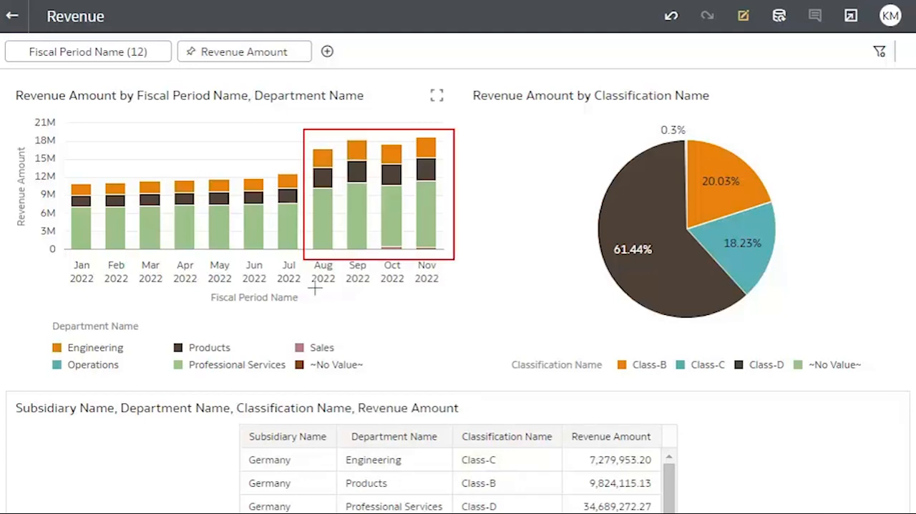
mouse_move(461, 245)
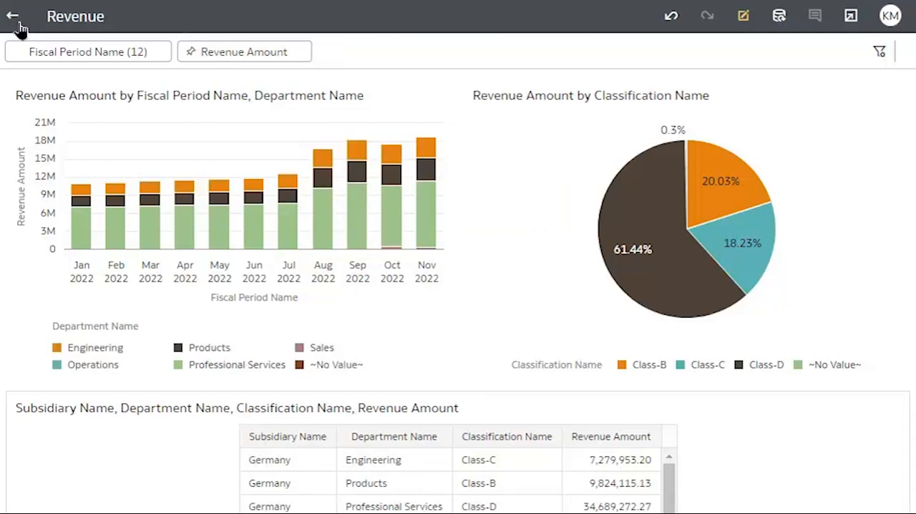
left_click(12, 16)
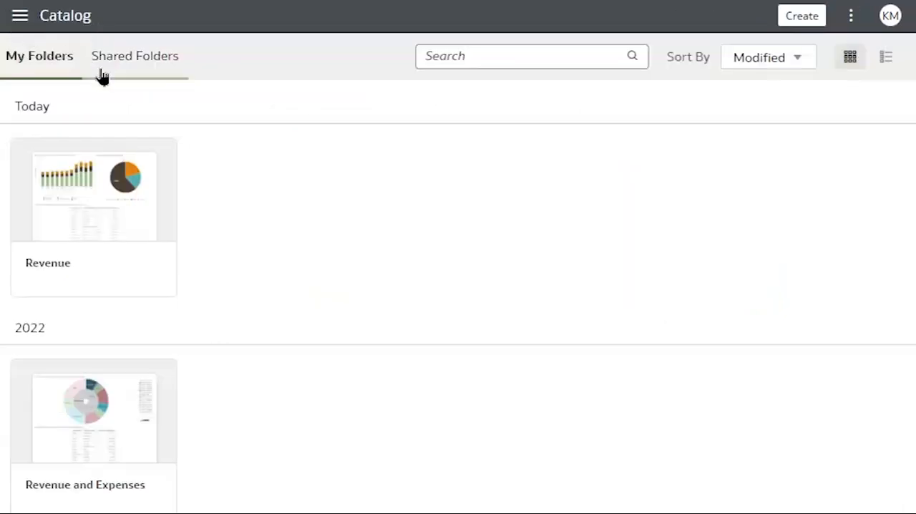
mouse_move(145, 75)
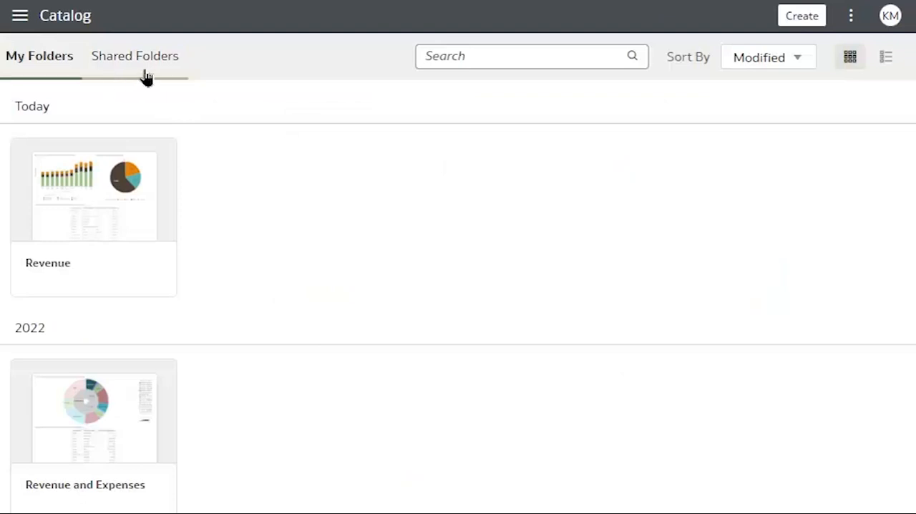